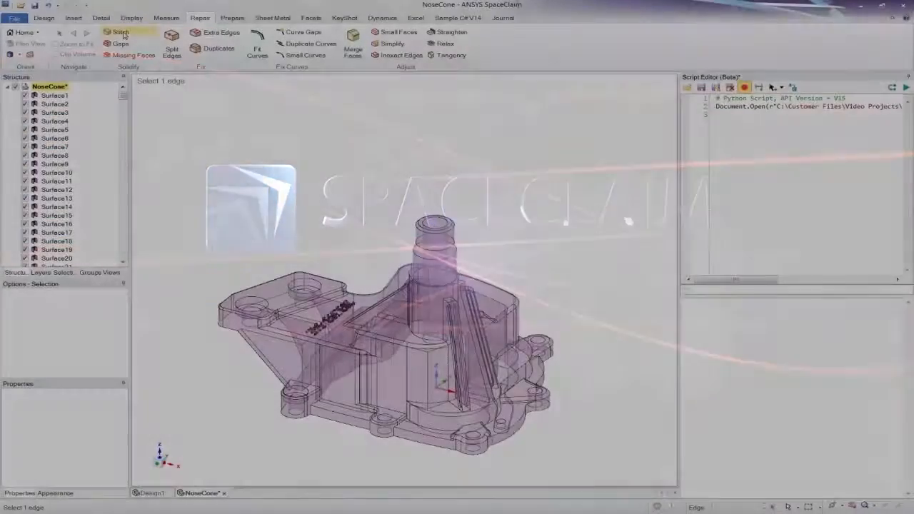
Step: Stitch the NoseCone surfaces, check for gaps, and fill the missing faces into a solid while recording the script
click(120, 32)
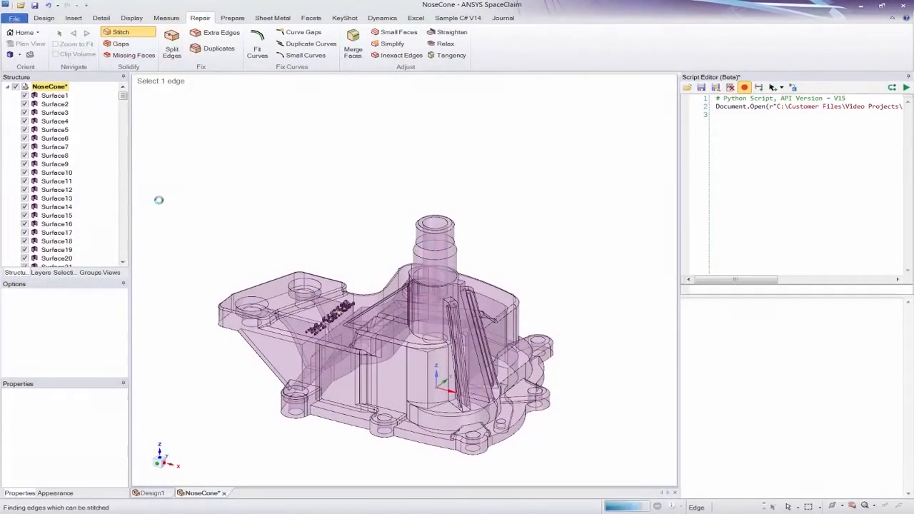
click(120, 32)
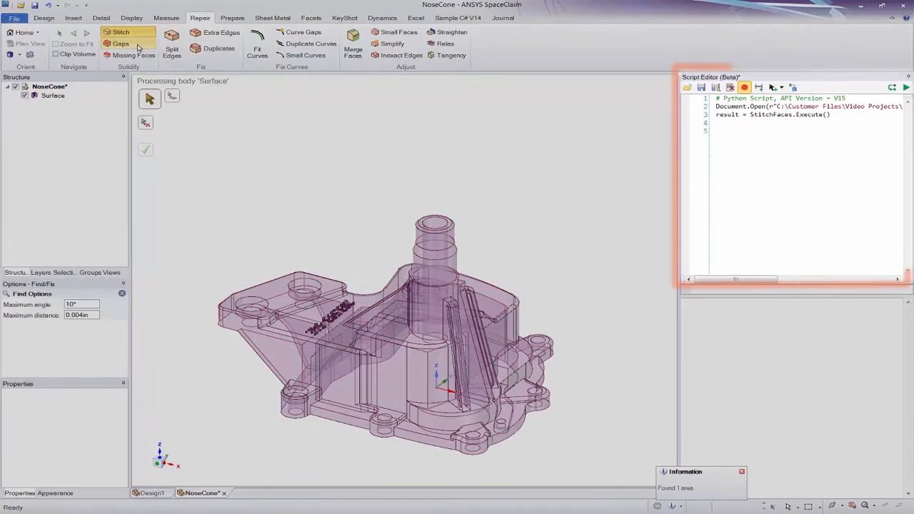
click(120, 43)
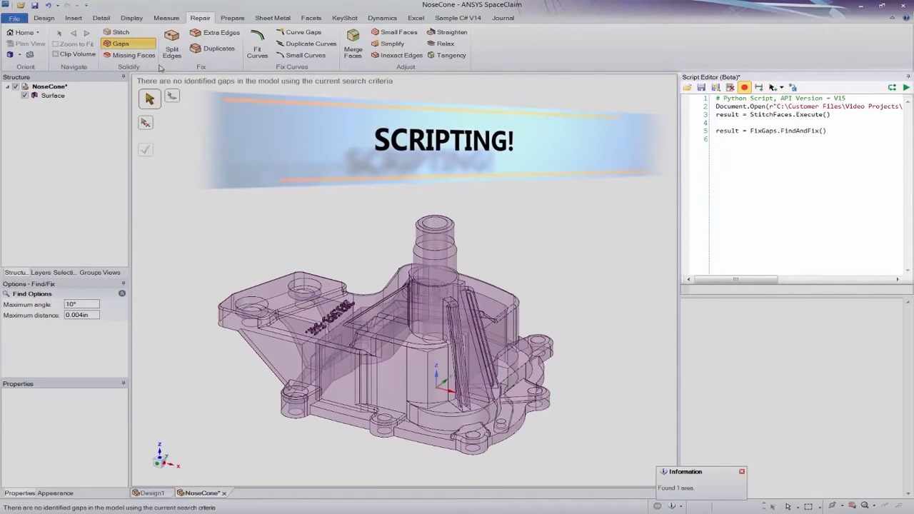
click(133, 55)
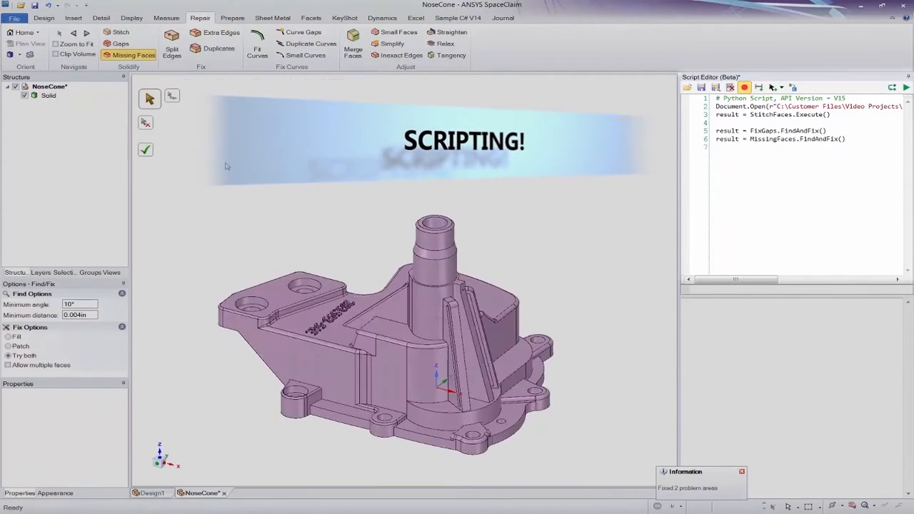
click(759, 87)
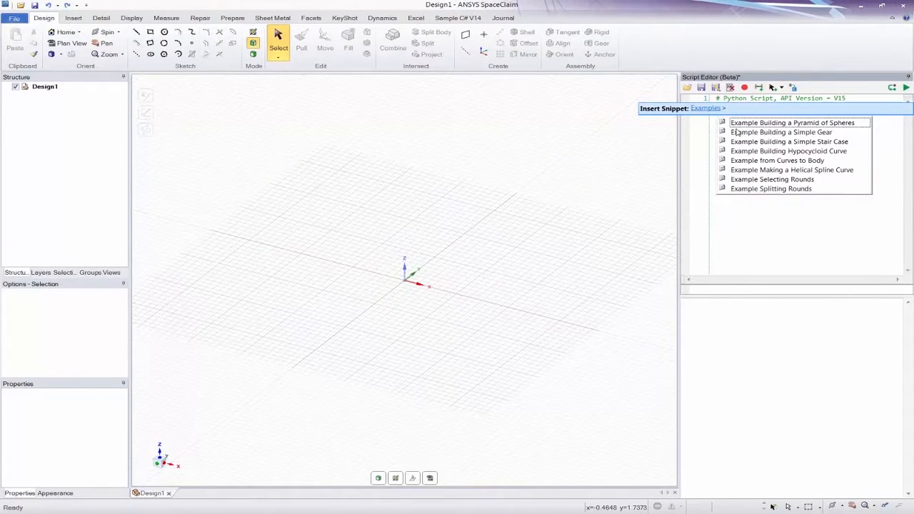
Step: Insert an example snippet in the Script Editor and run it to build the helical spline around a torus
click(793, 122)
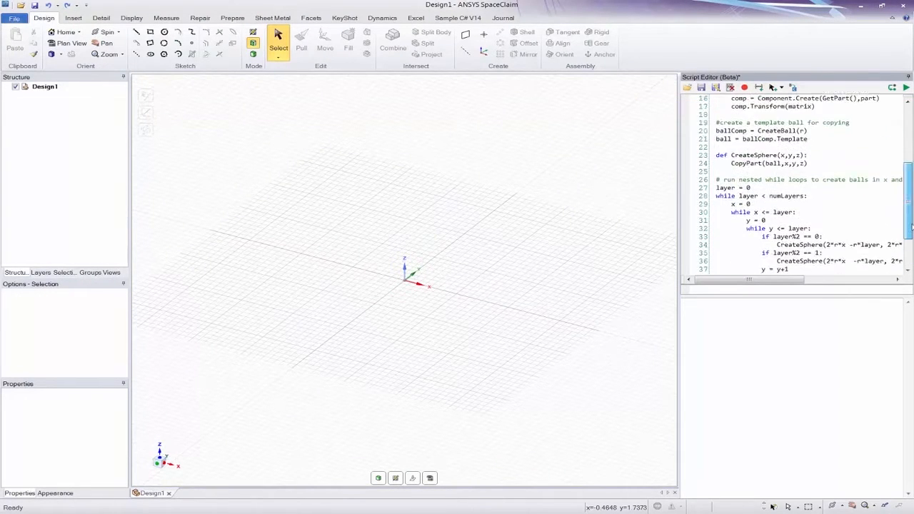
click(905, 87)
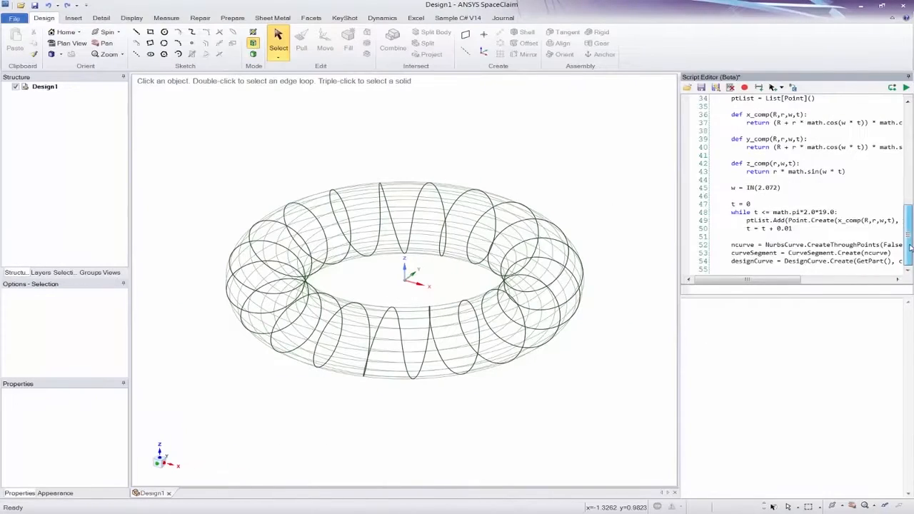
scroll(up, 3)
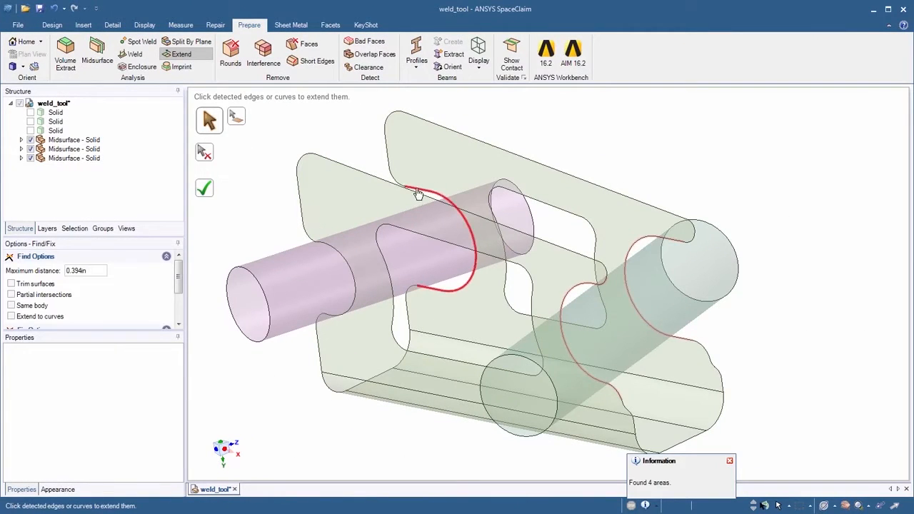
Step: Detect the four weld edges on weld_tool and create a weld at a highlighted joint edge
click(139, 54)
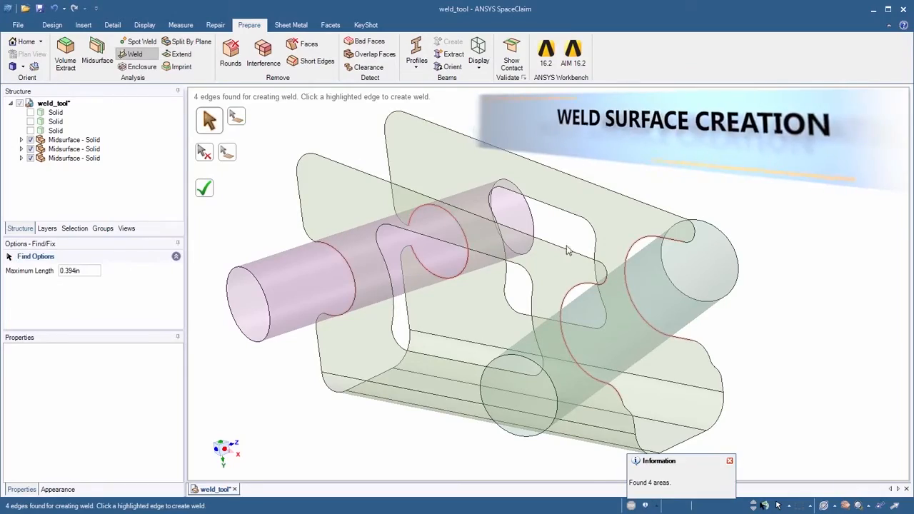
click(600, 289)
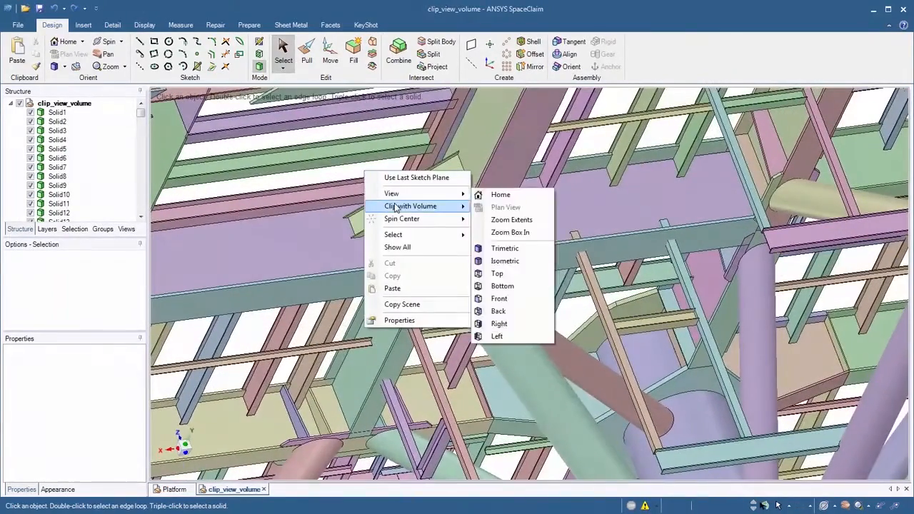
Step: Clip the beam structure with a spherical volume so only members inside it remain visible
click(411, 206)
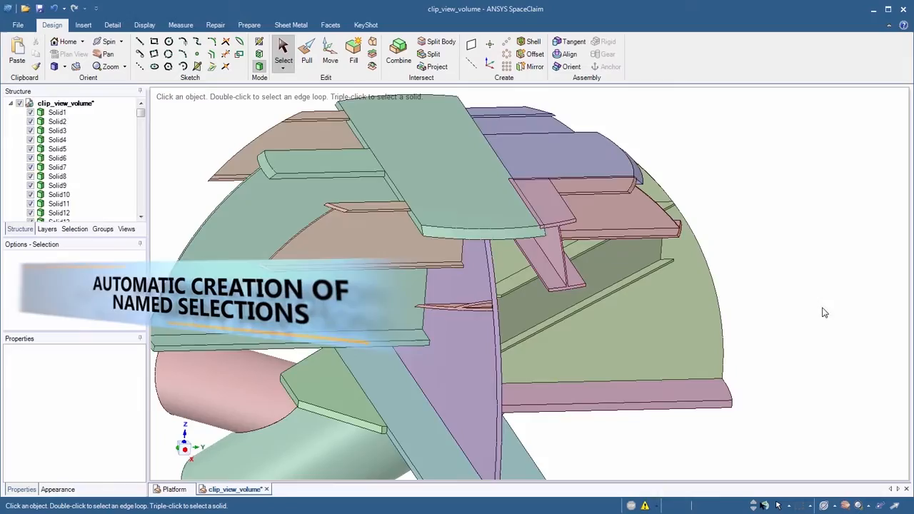
click(102, 228)
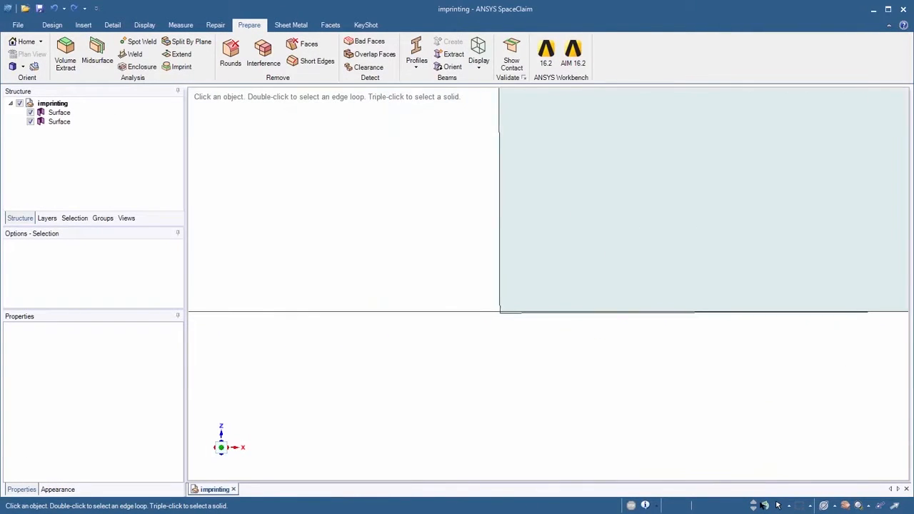
Step: Select the overlapping surface and imprint its outline onto the surface beneath it
click(181, 66)
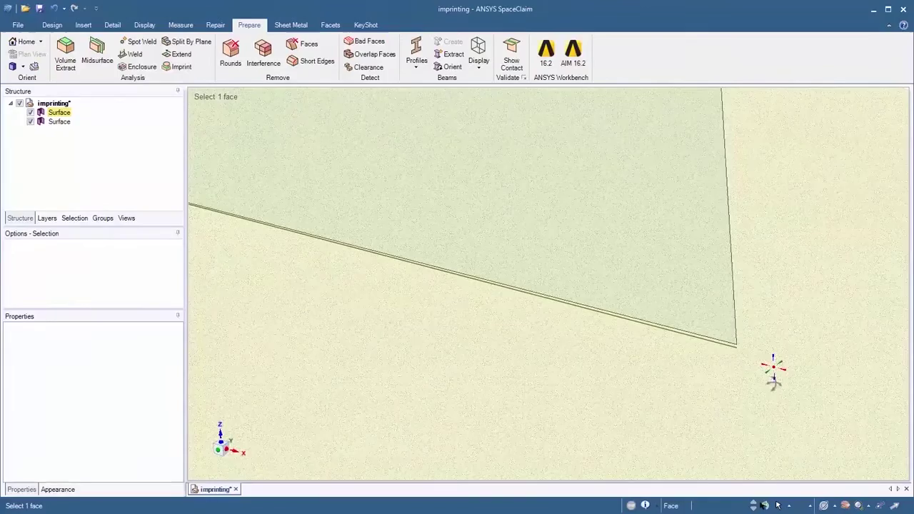
click(181, 67)
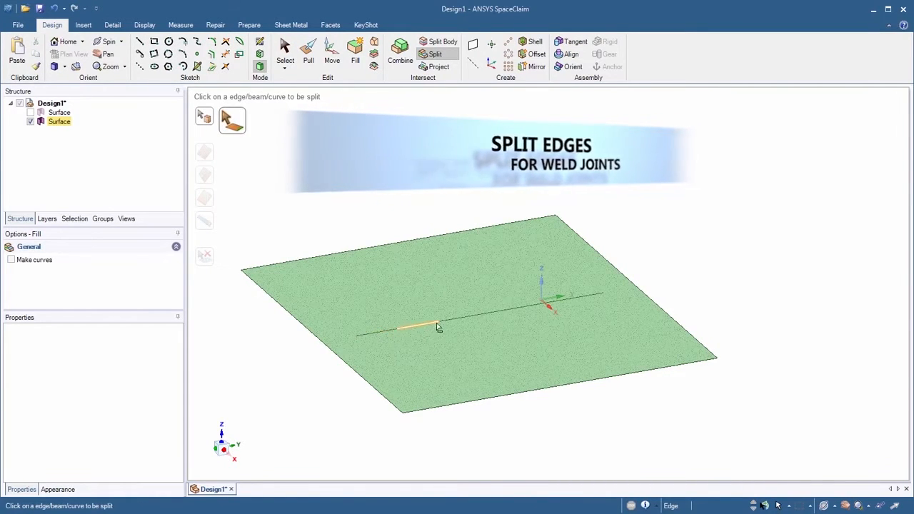
Step: Split the line crossing the square surface at the picked point into shorter edges
click(332, 489)
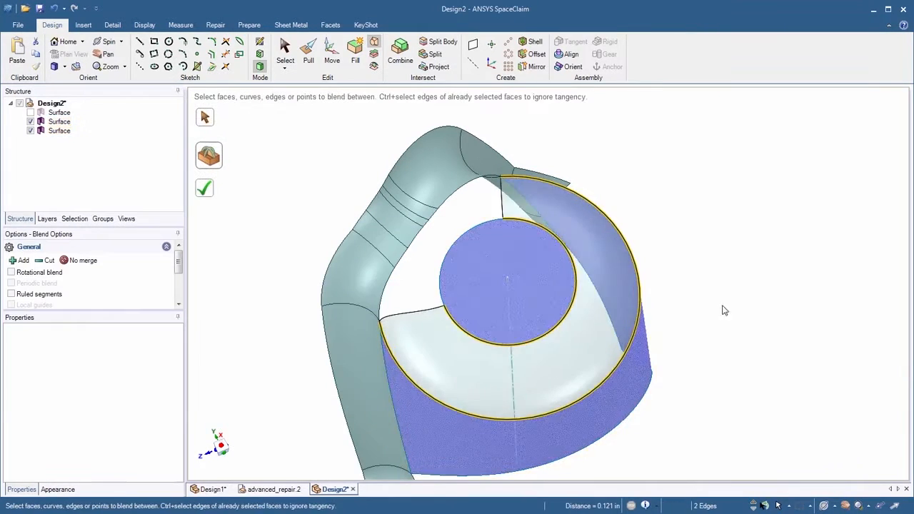
Step: Finish the blend between the two circular edges and fill the top's missing faces
click(215, 24)
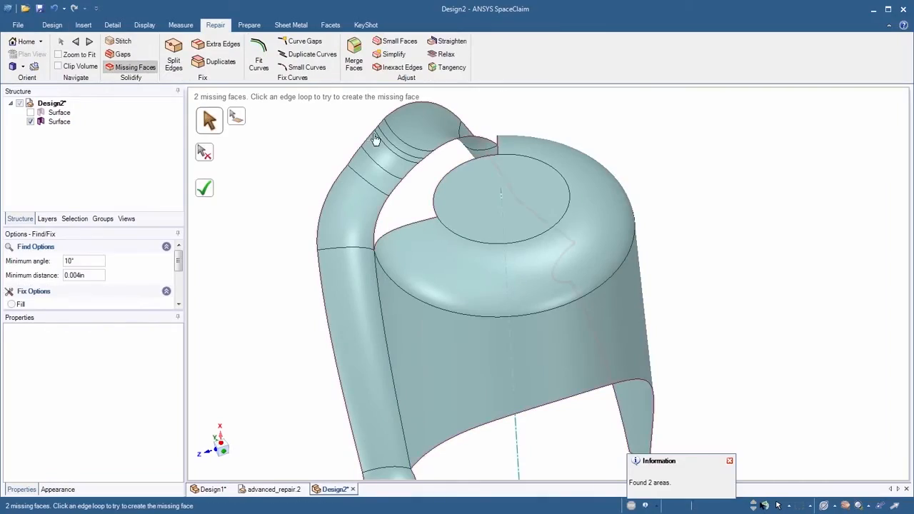
click(205, 188)
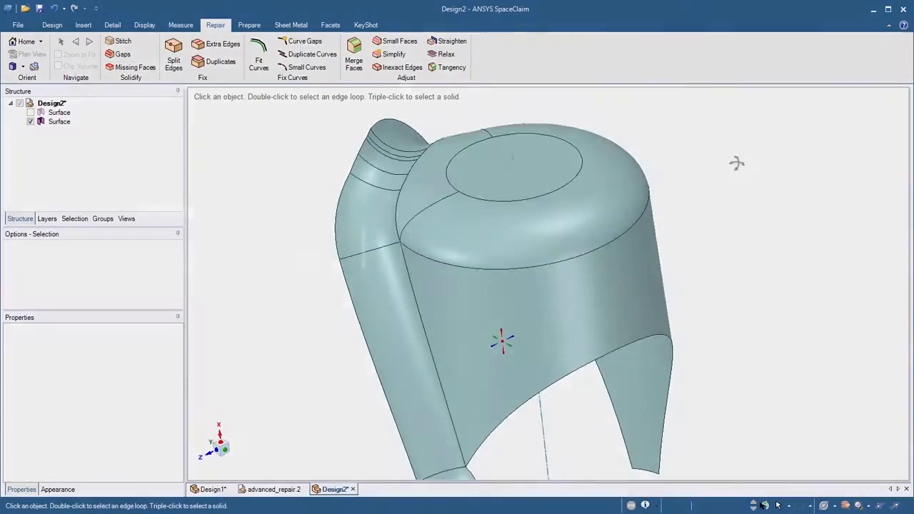